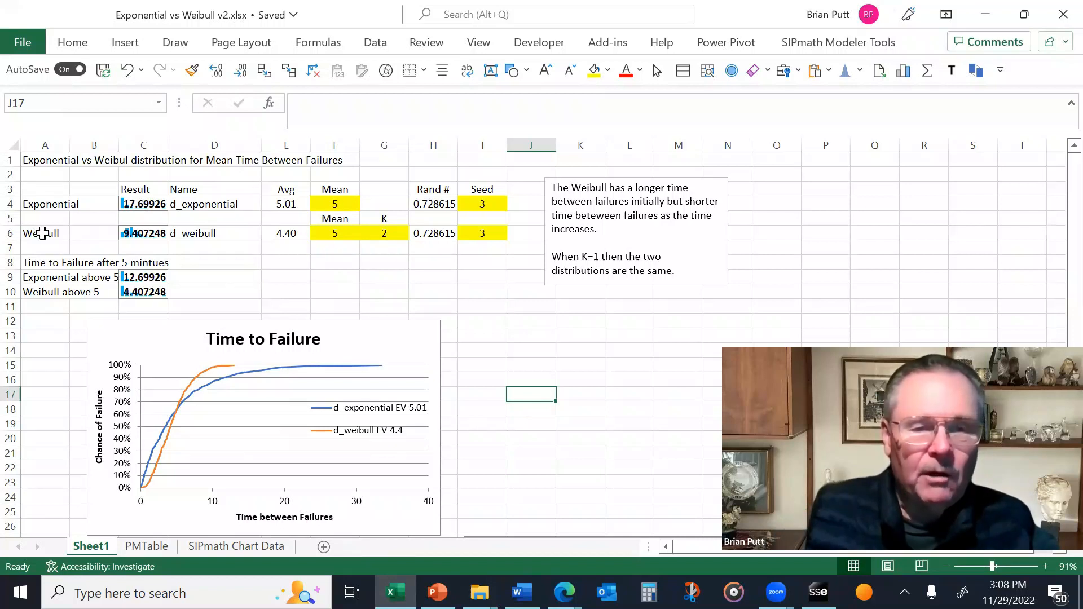
pyautogui.moveTo(406, 233)
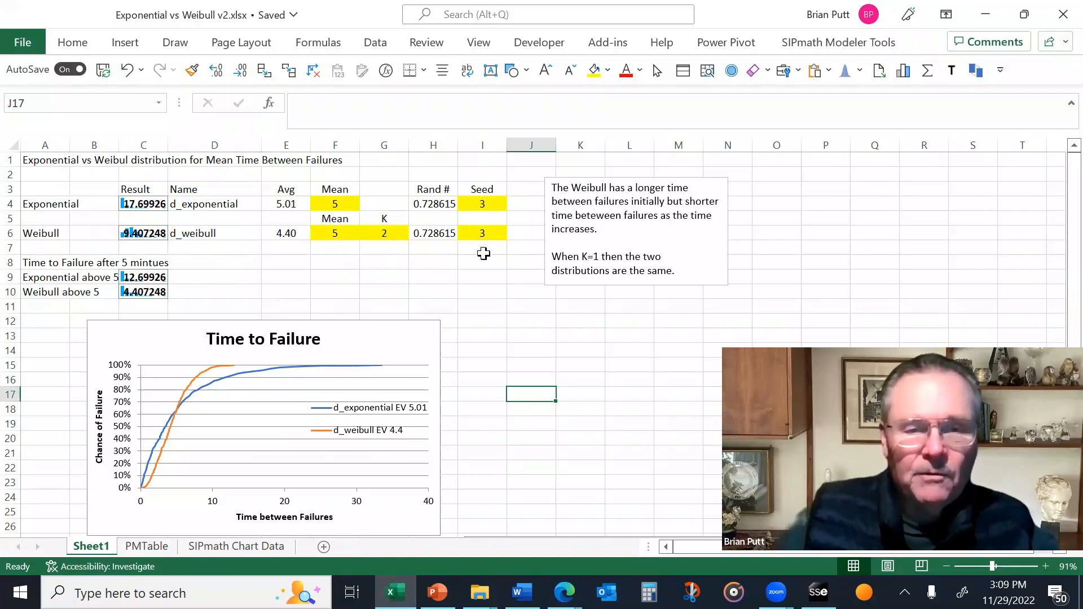
pyautogui.moveTo(442, 203)
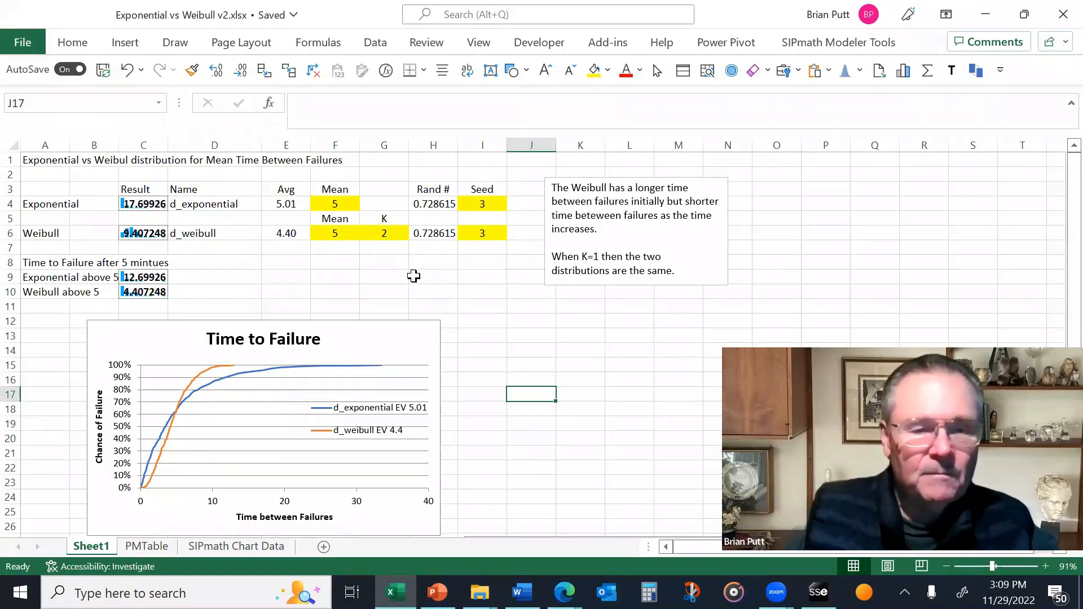
pyautogui.moveTo(412, 285)
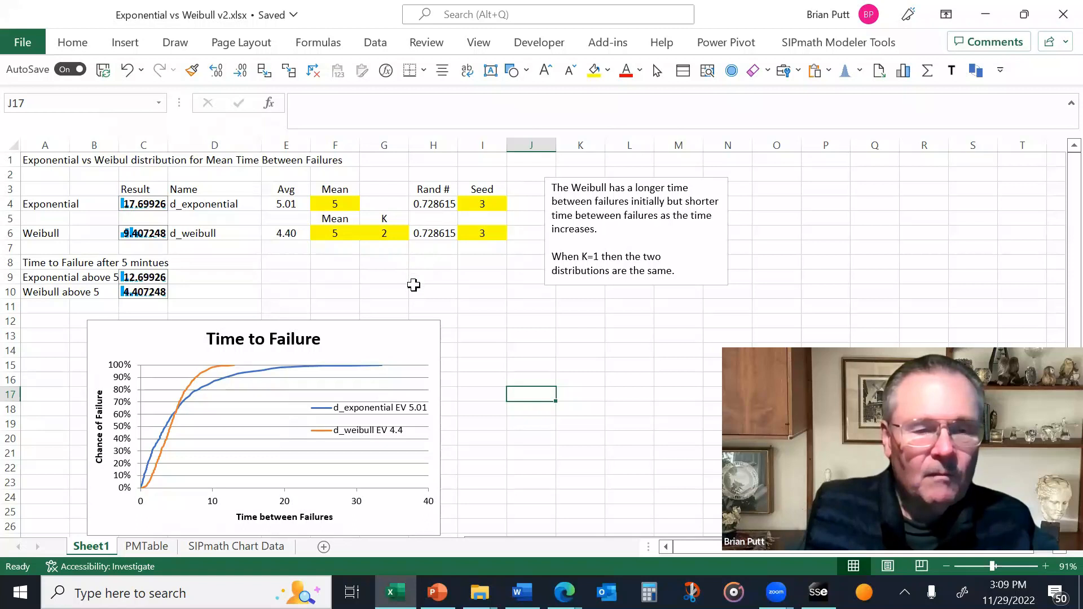
pyautogui.moveTo(149, 431)
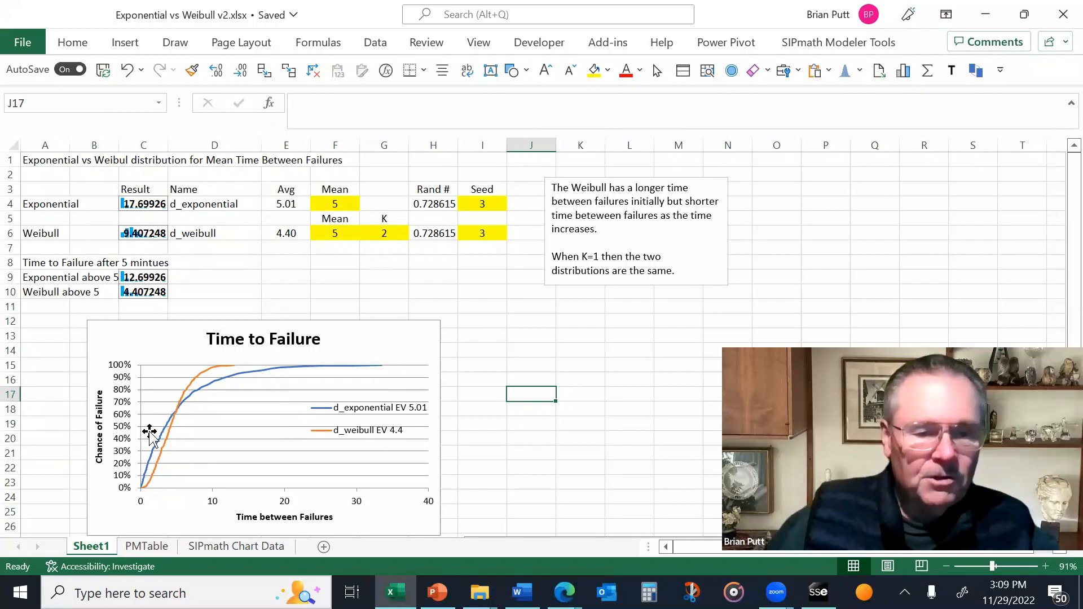
pyautogui.moveTo(295, 378)
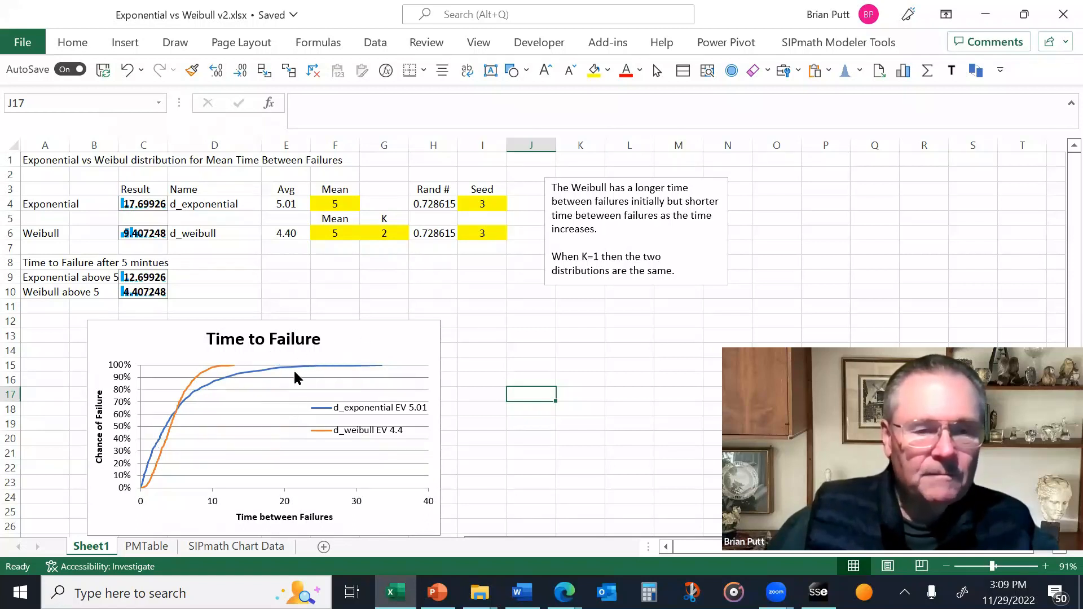
pyautogui.moveTo(295, 373)
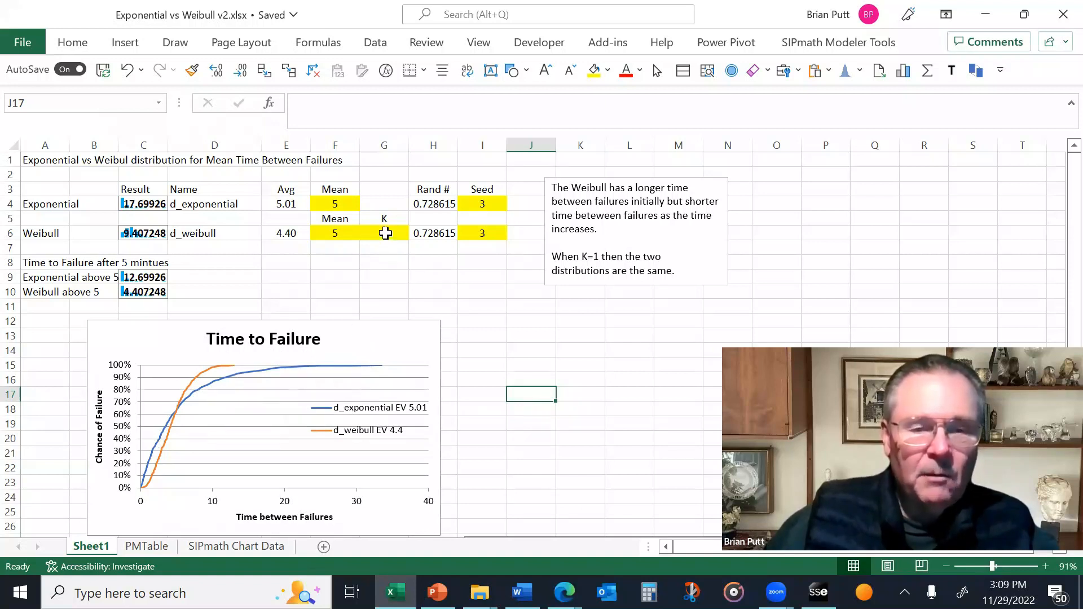
# - Try Weibull K parameter values 2, then 1, then back to 2
pyautogui.click(384, 233)
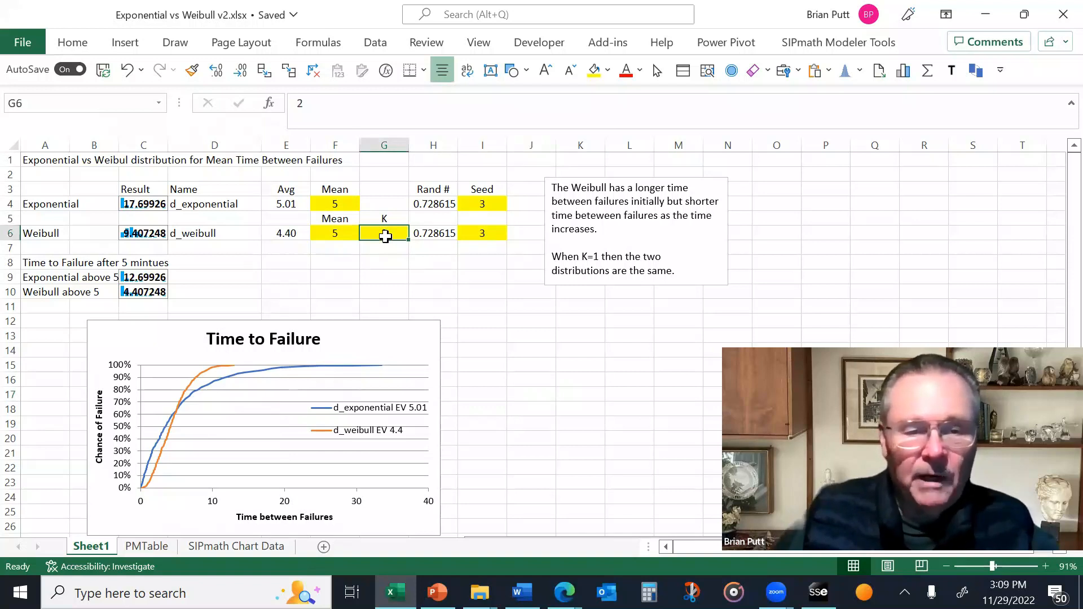
pyautogui.write('2')
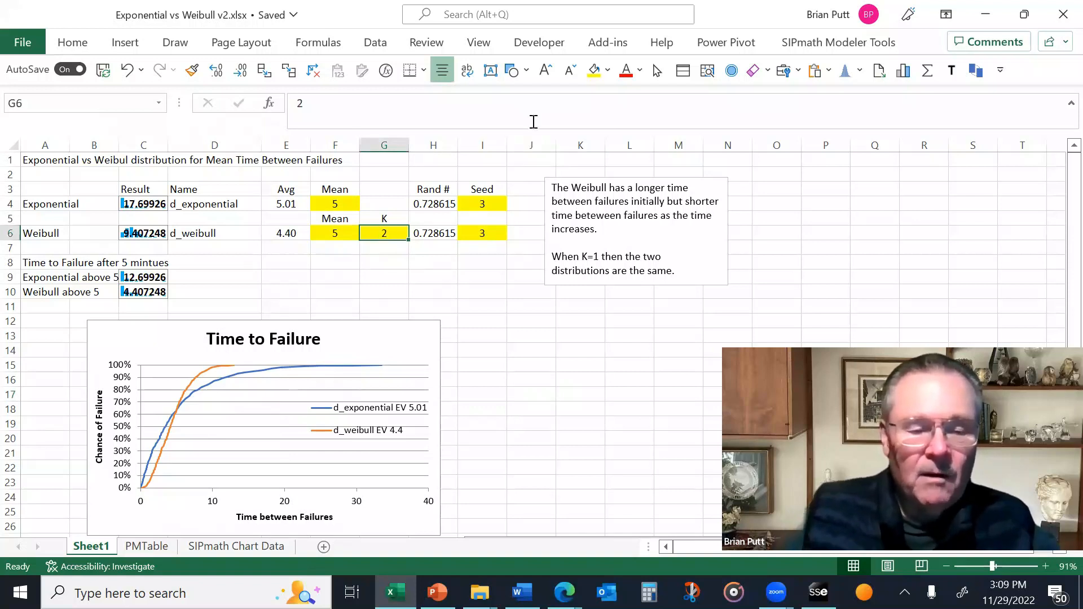
pyautogui.moveTo(676, 145)
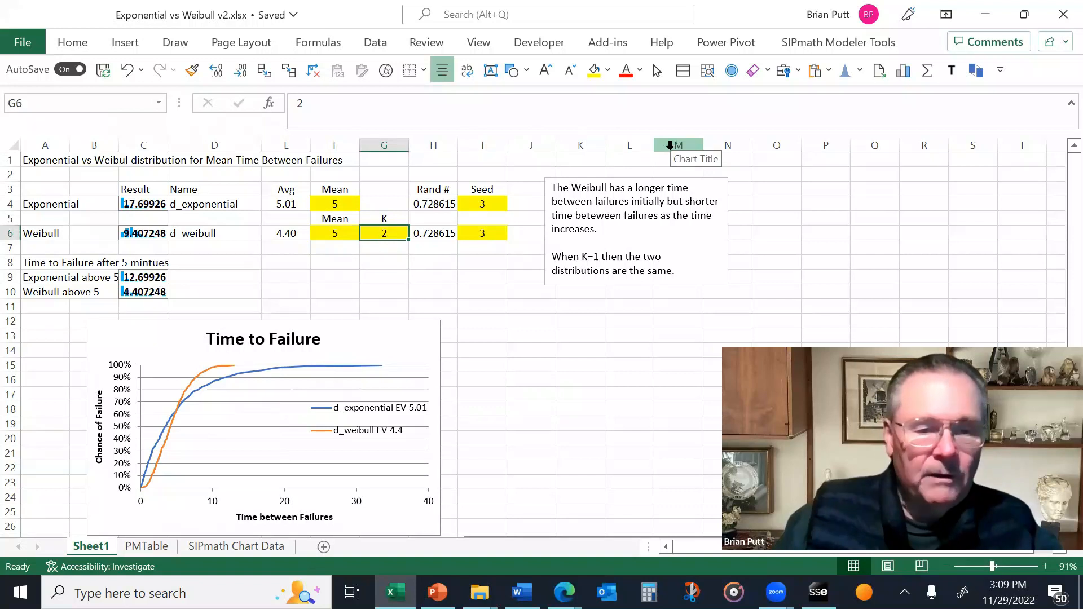
pyautogui.write('1')
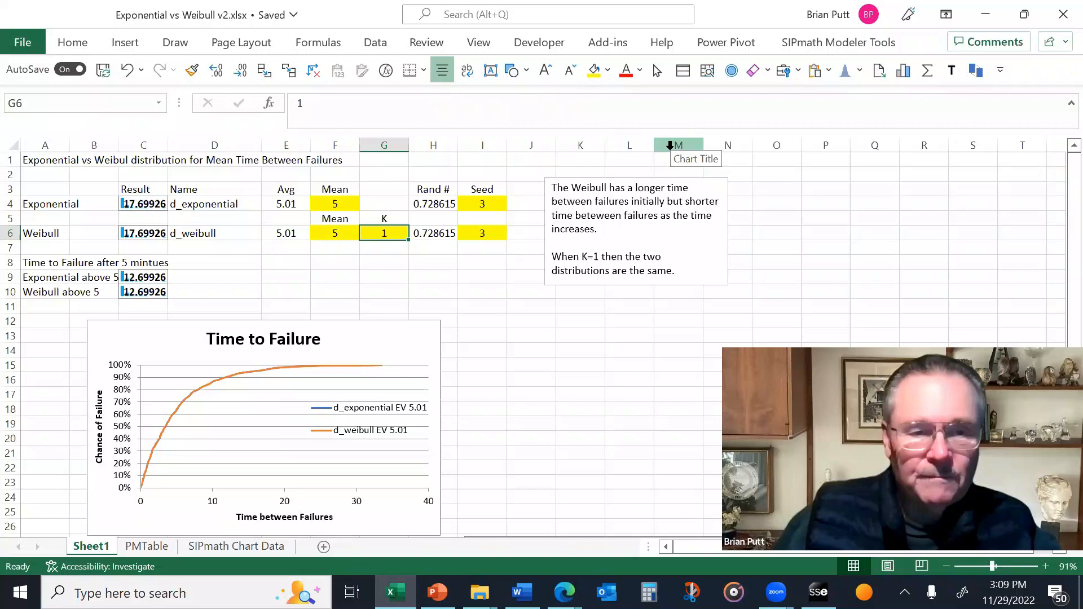
pyautogui.write('2')
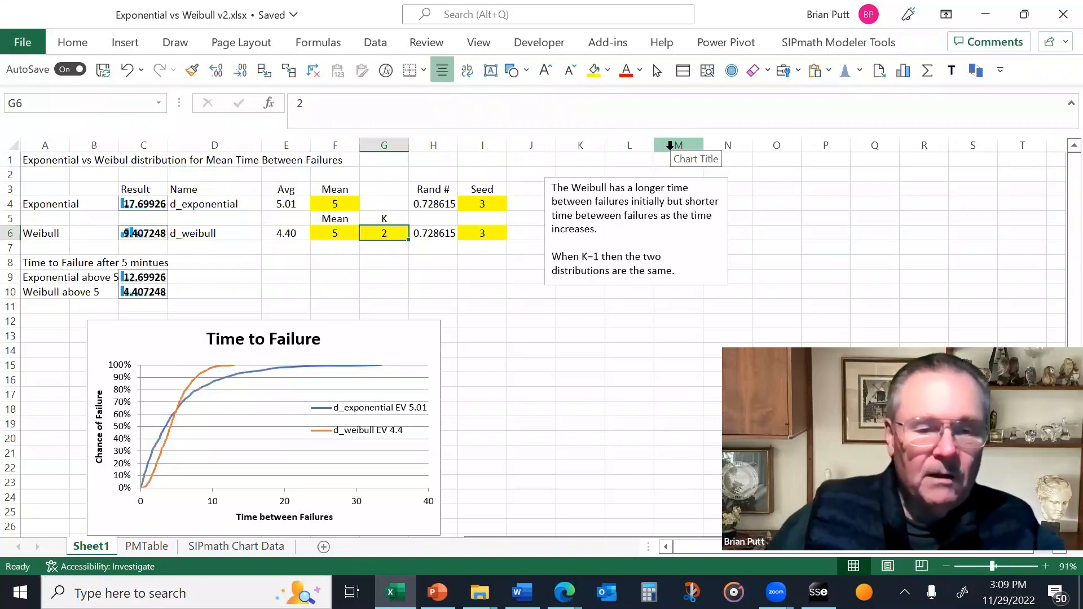
# - Scroll down Sheet1 past the main chart to the lower CDF charts
pyautogui.scroll(-3)
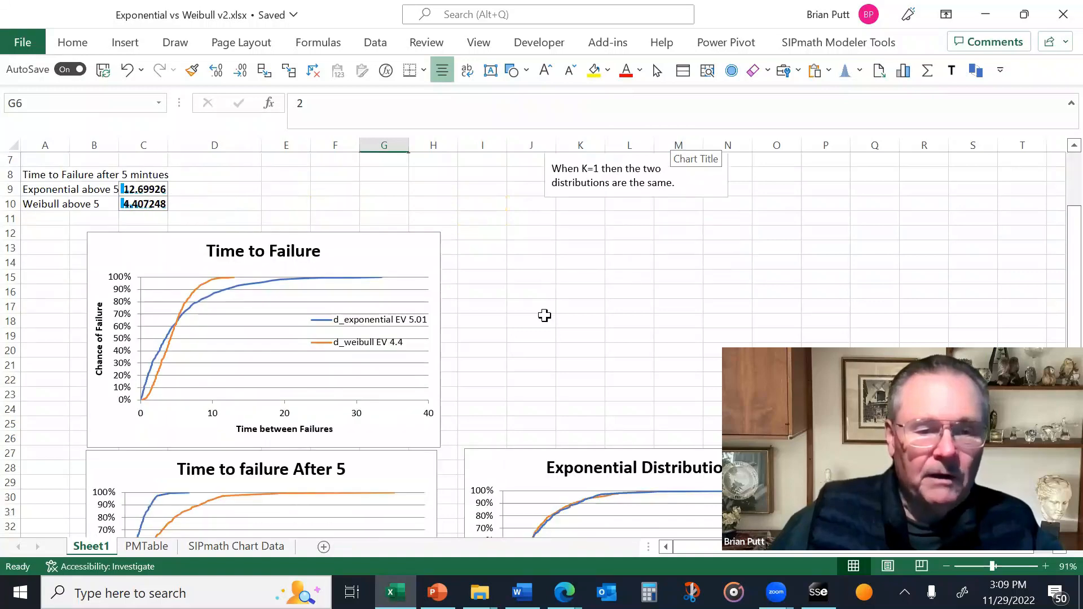
pyautogui.scroll(-3)
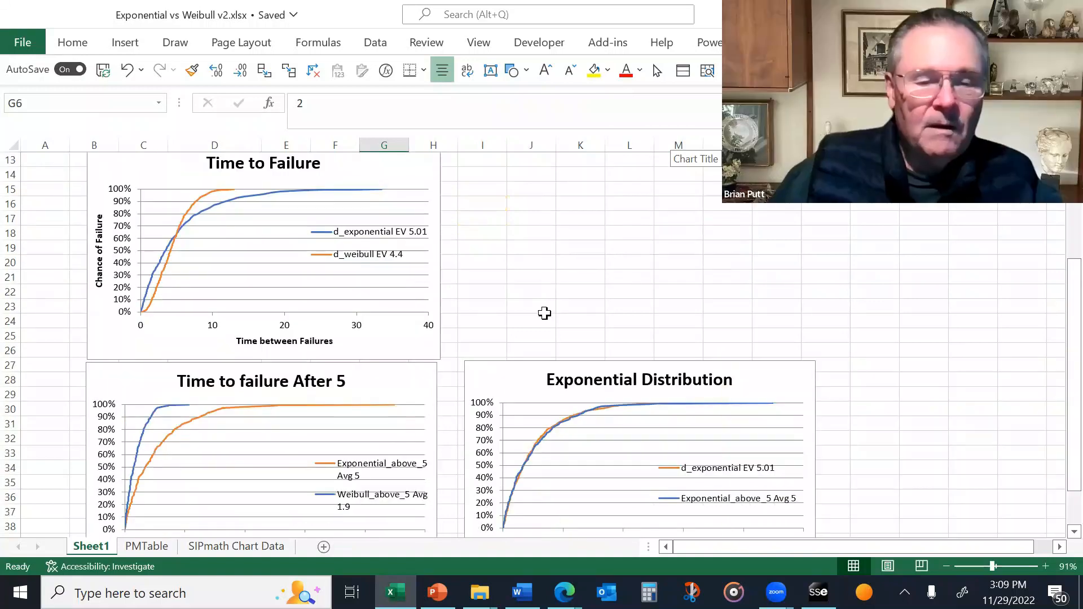
pyautogui.scroll(-3)
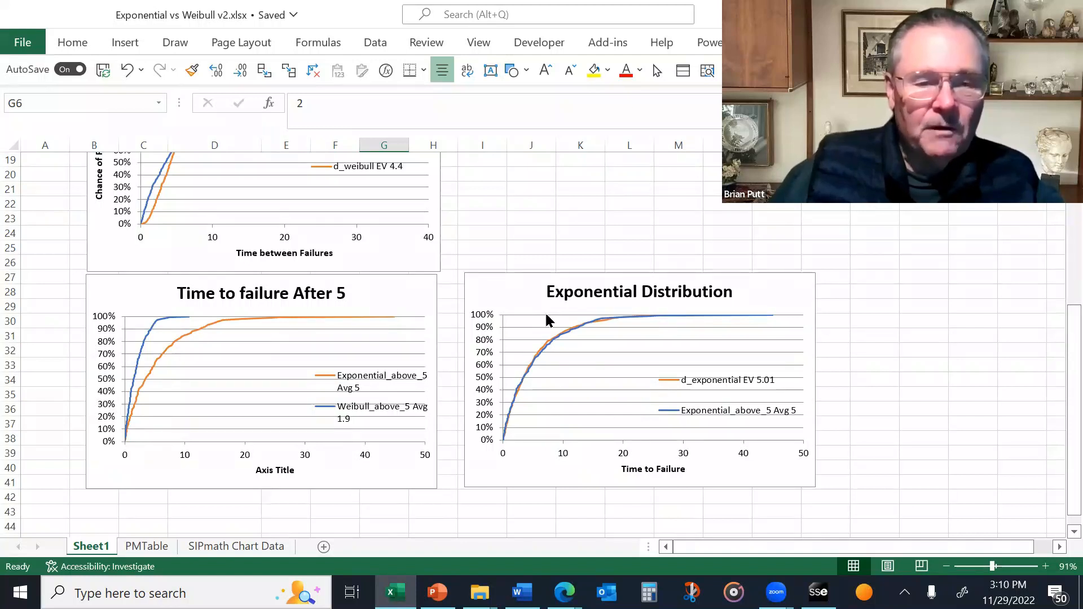
pyautogui.moveTo(334, 307)
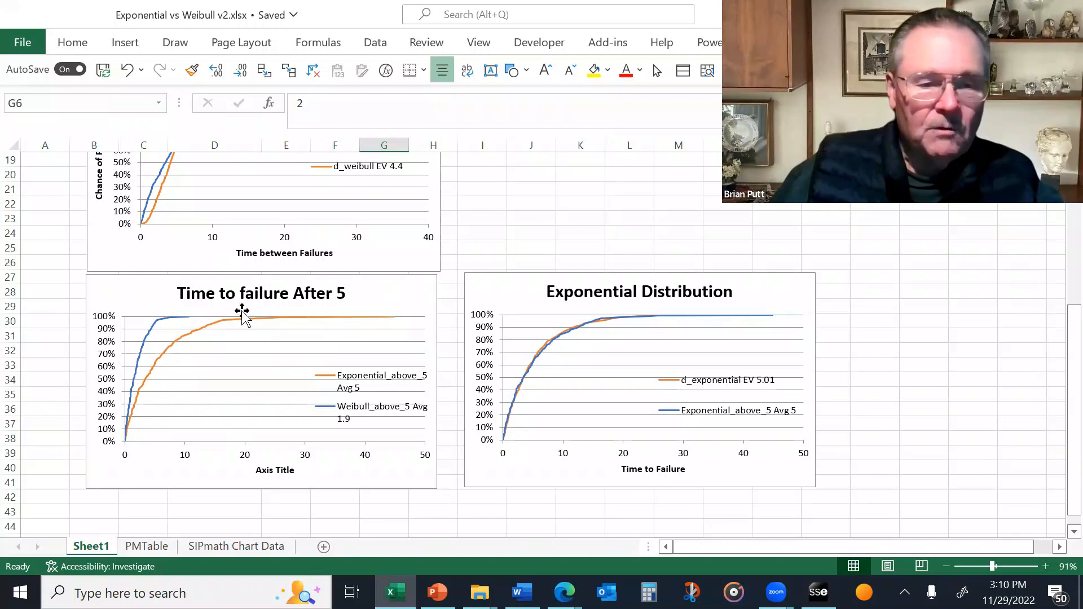
pyautogui.moveTo(147, 338)
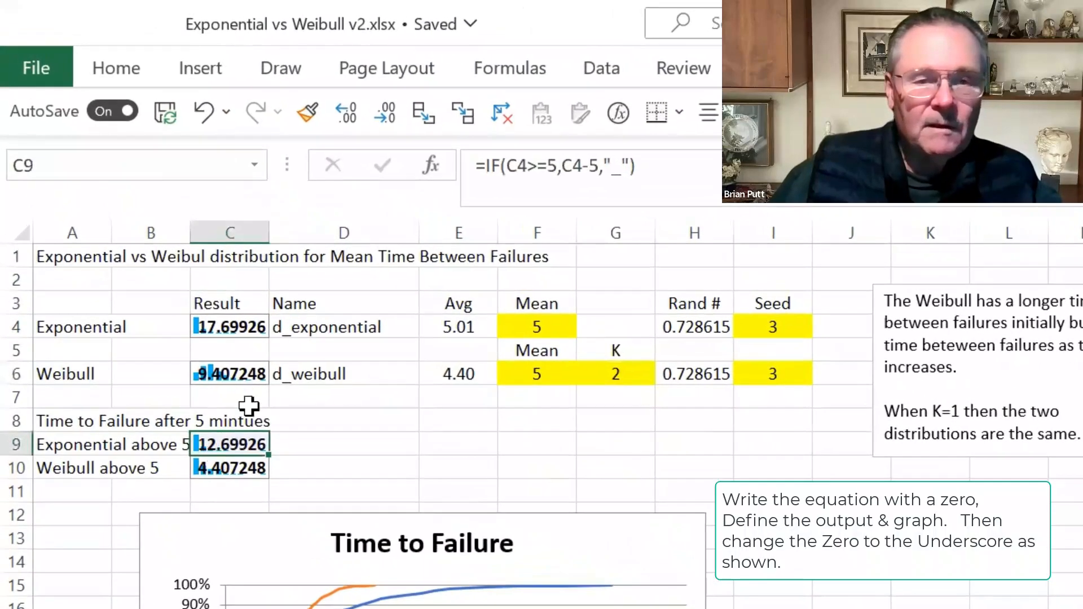
pyautogui.moveTo(325, 439)
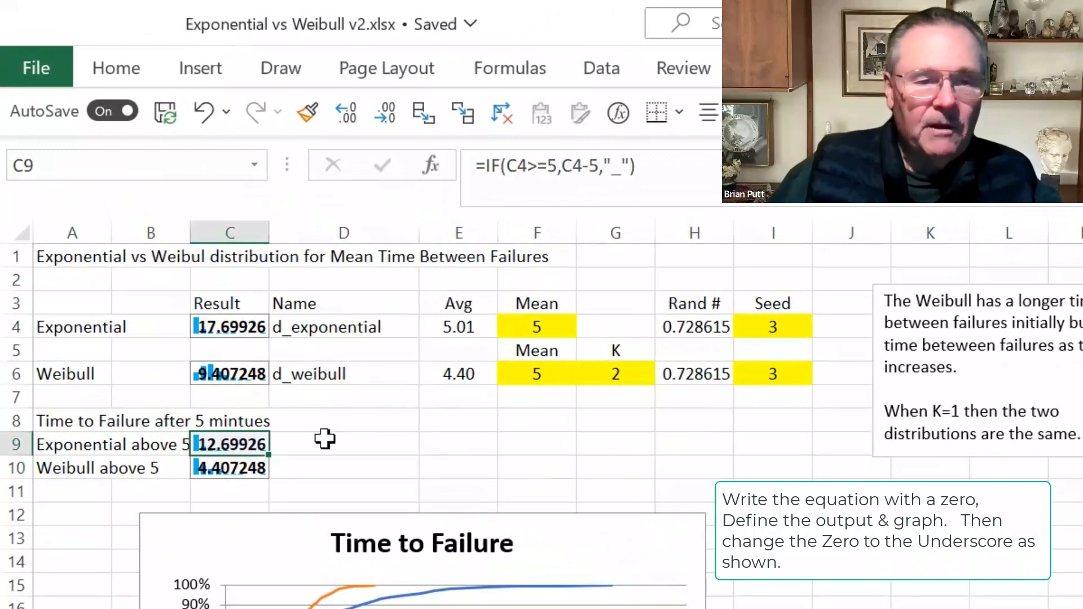
pyautogui.moveTo(169, 325)
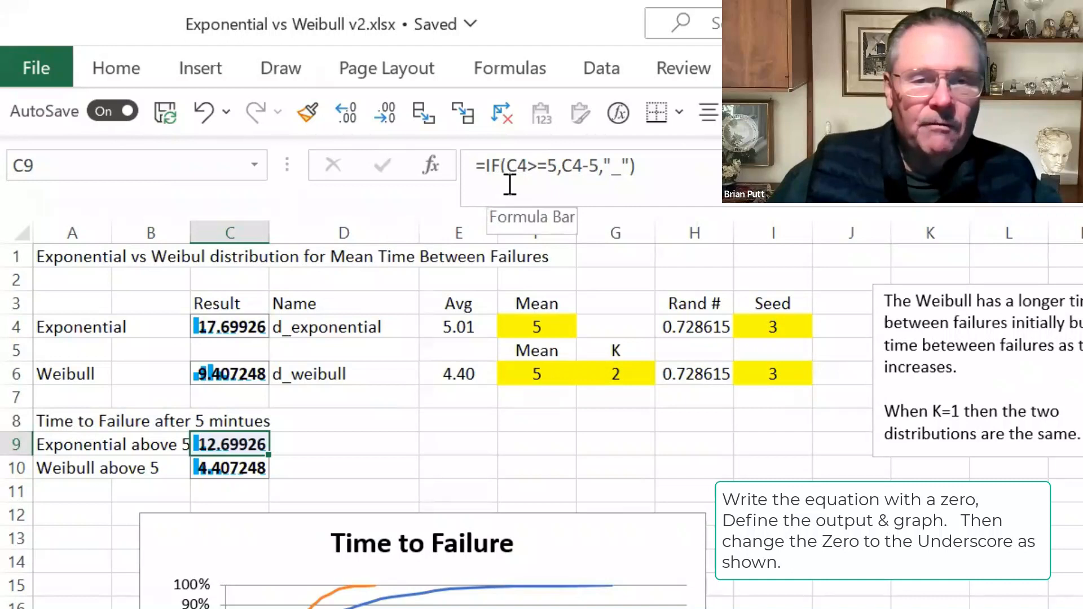
pyautogui.moveTo(565, 188)
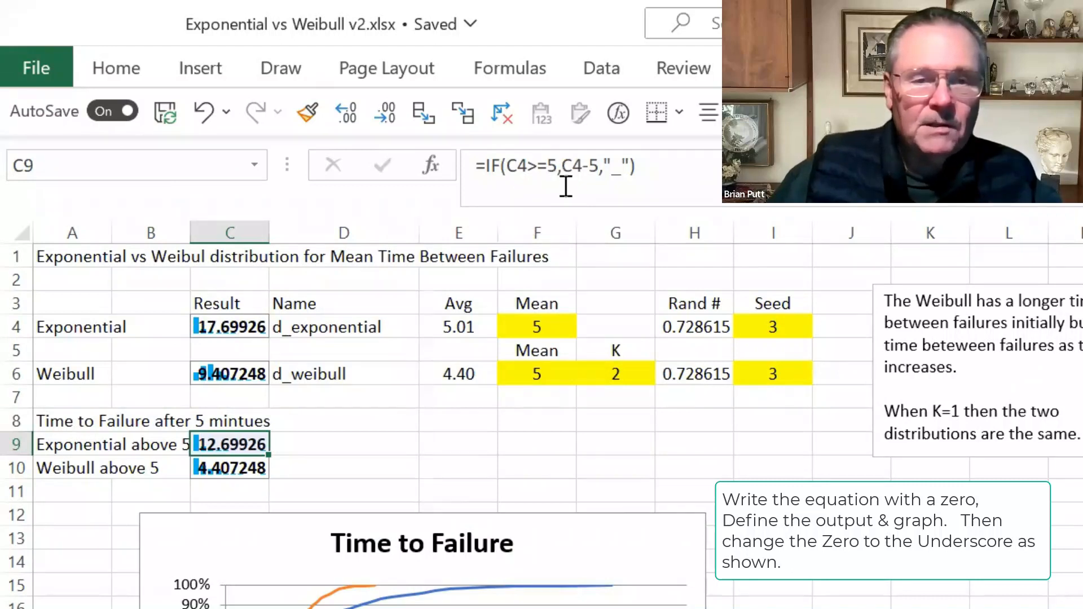
pyautogui.moveTo(622, 173)
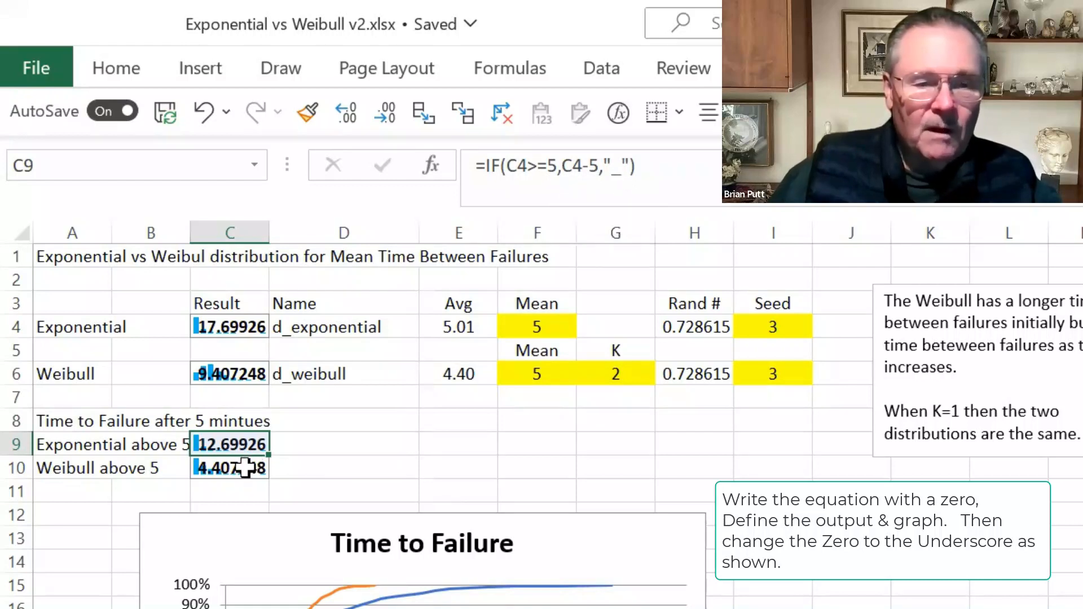
pyautogui.click(231, 467)
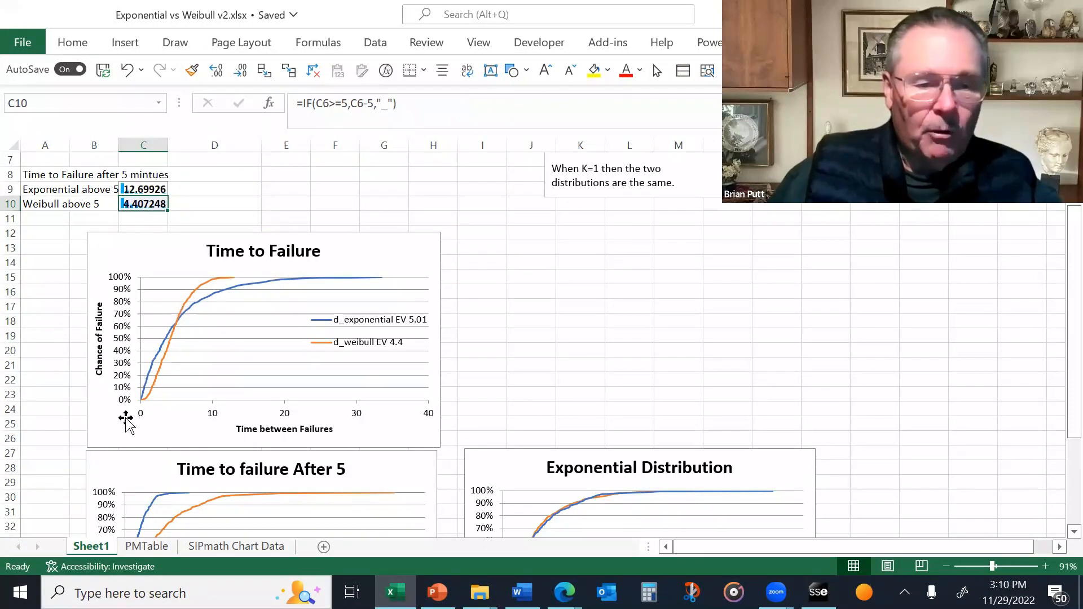
# - Scroll down to bring the after-5 and exponential distribution charts fully into view
pyautogui.scroll(-3)
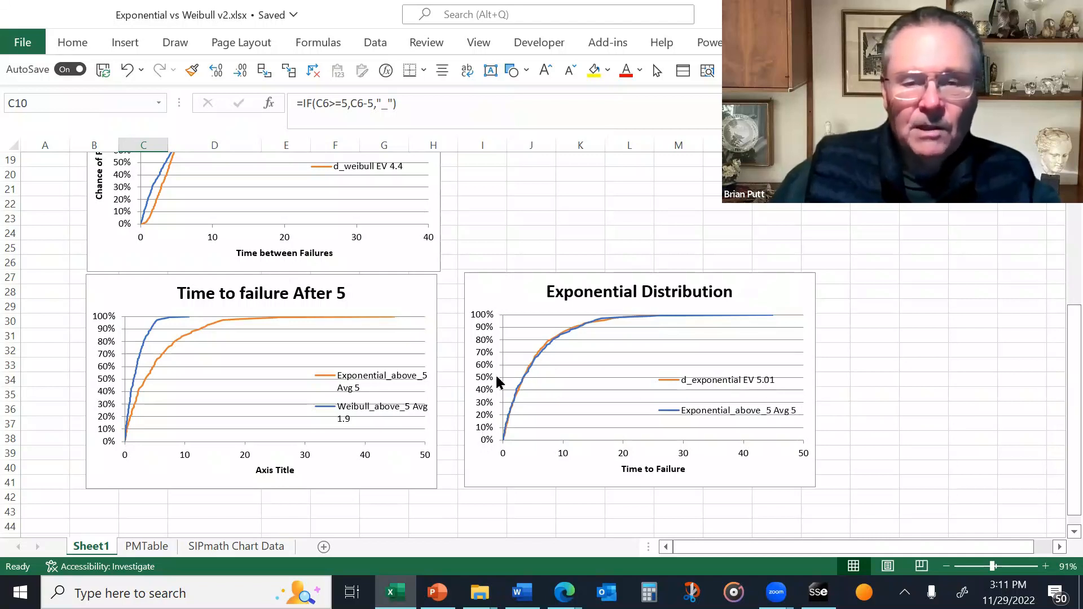
pyautogui.moveTo(704, 326)
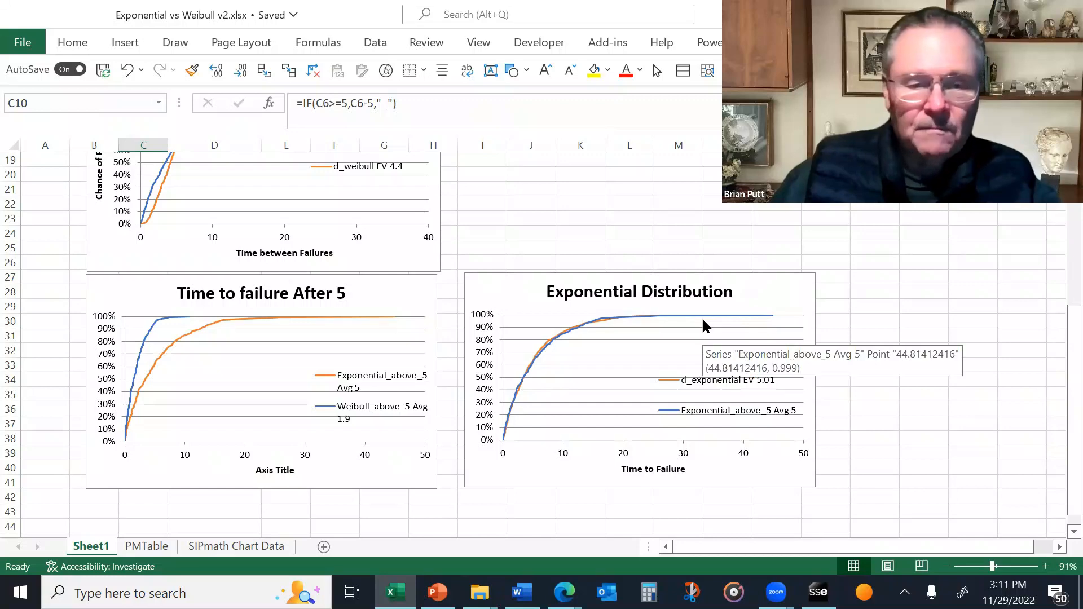